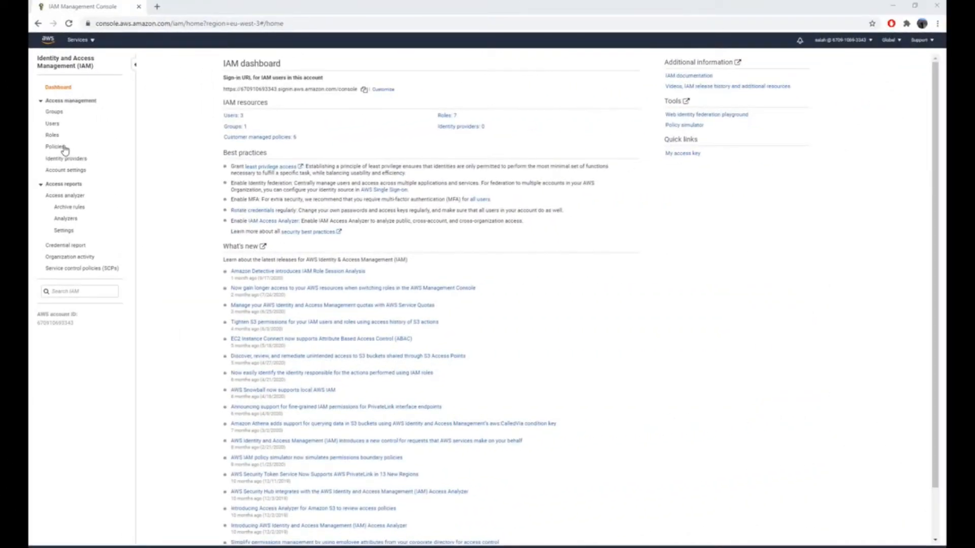
Start a new IAM policy from the Policies list.
{"action": "left_click", "coordinate": [55, 146]}
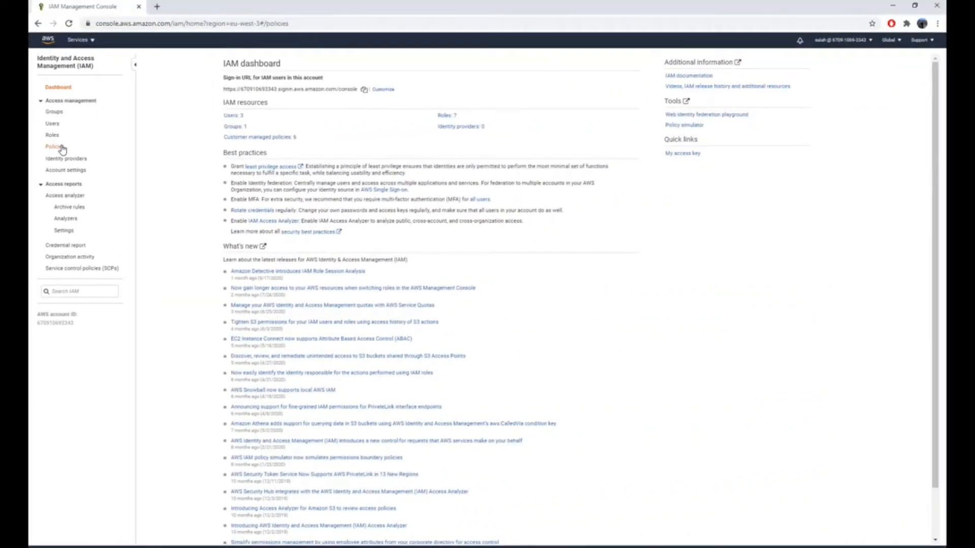
{"action": "left_click", "coordinate": [54, 147]}
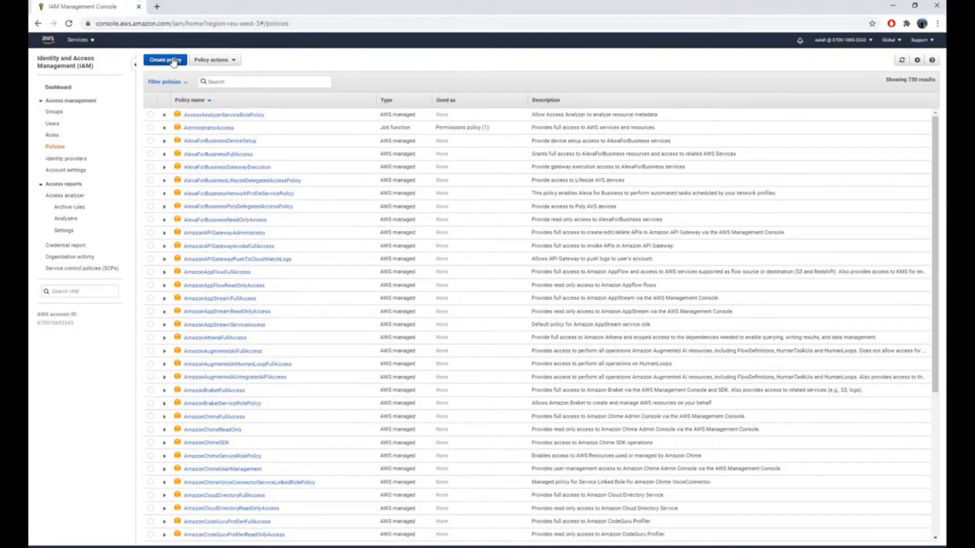
{"action": "left_click", "coordinate": [165, 60]}
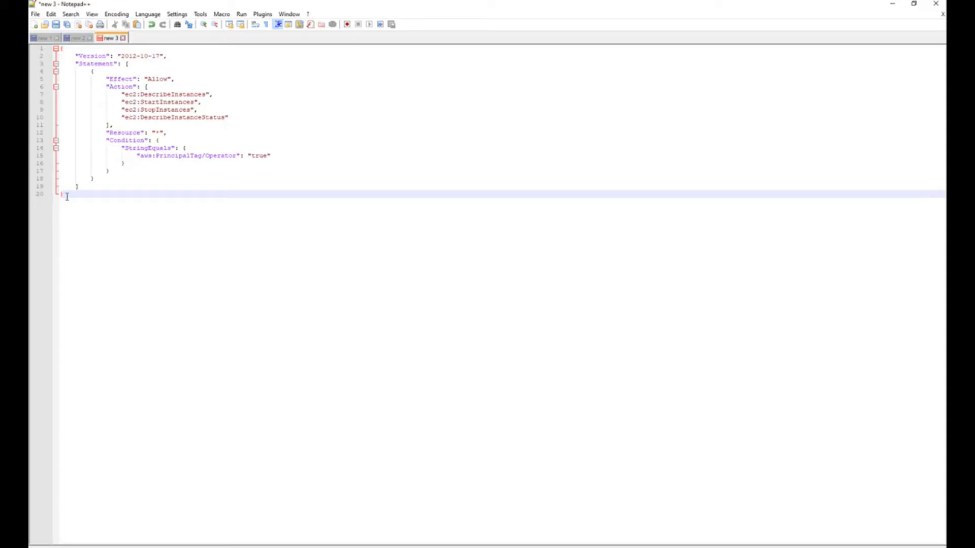
Select the whole EC2 Operator-tag policy JSON in Notepad++ for copying.
{"action": "key", "text": "ctrl+a"}
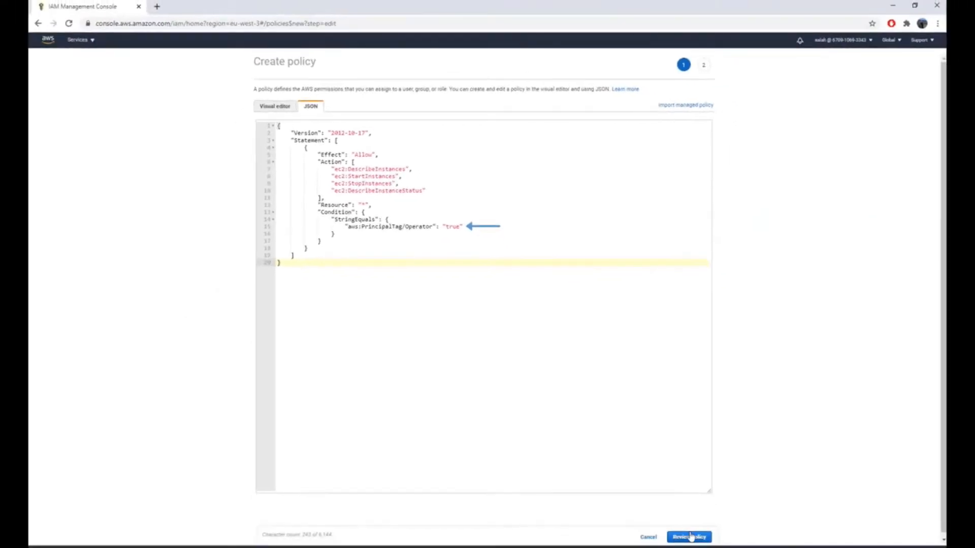
Review the pasted JSON and save it as the EC2StartStop customer managed policy.
{"action": "left_click", "coordinate": [688, 536]}
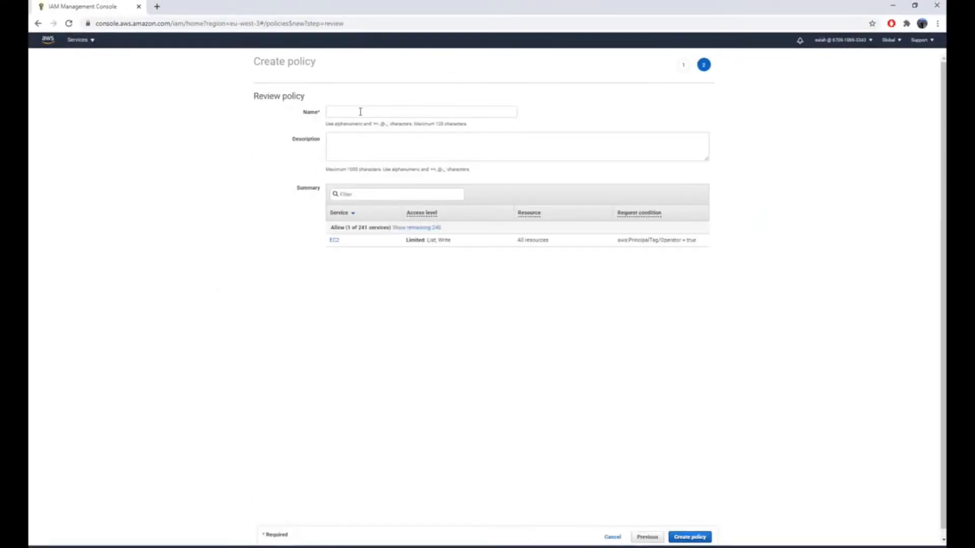
{"action": "type", "text": "EC2StartStop"}
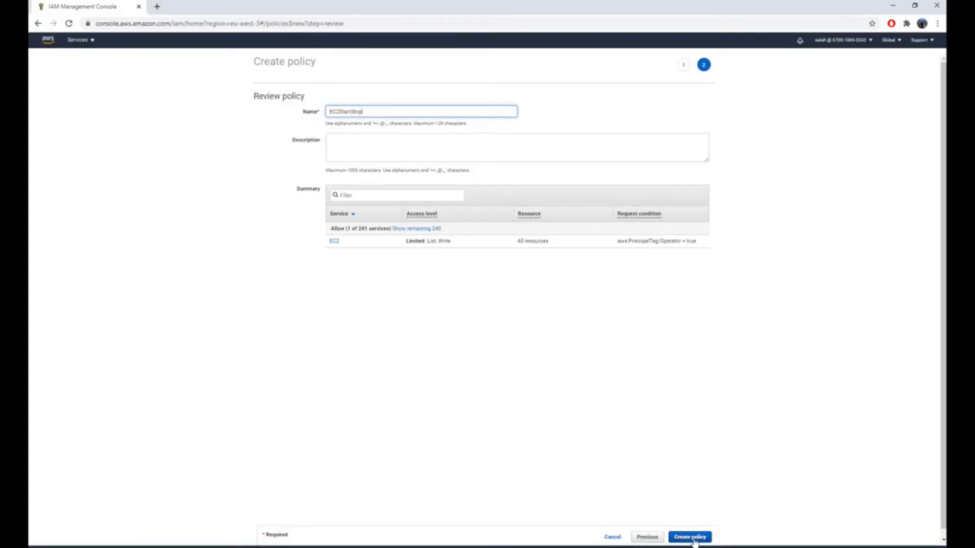
{"action": "left_click", "coordinate": [688, 537]}
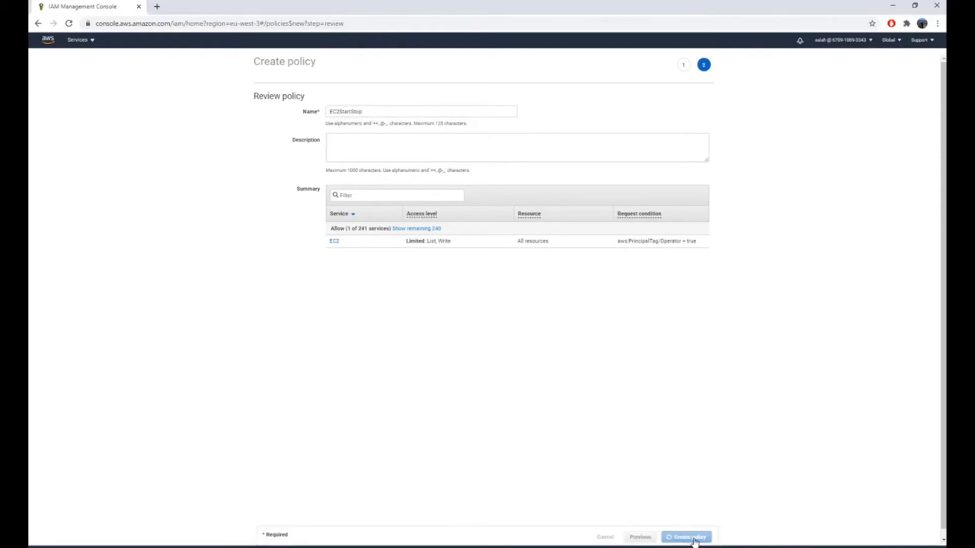
{"action": "left_click", "coordinate": [687, 536]}
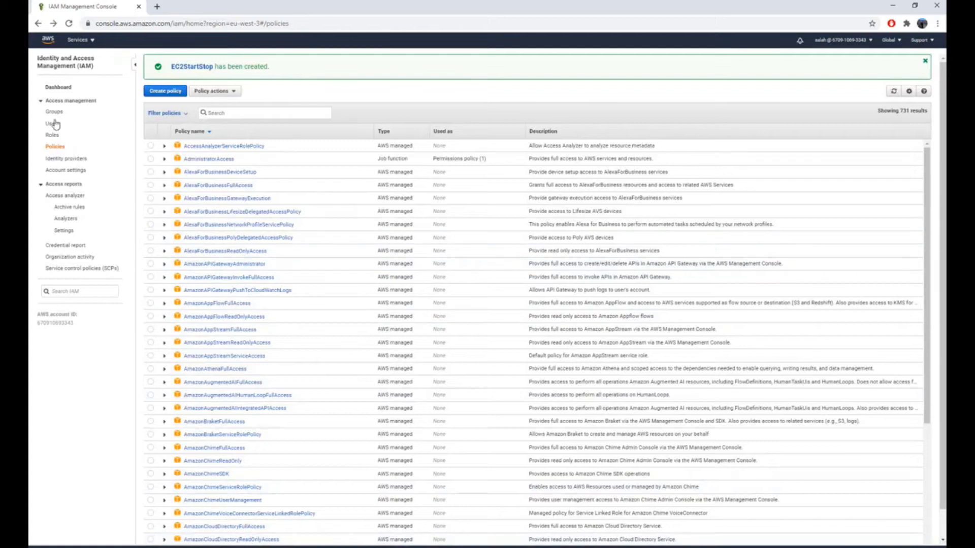
Start a new group named Operators and filter the policy list for EC2StartStop.
{"action": "left_click", "coordinate": [53, 112]}
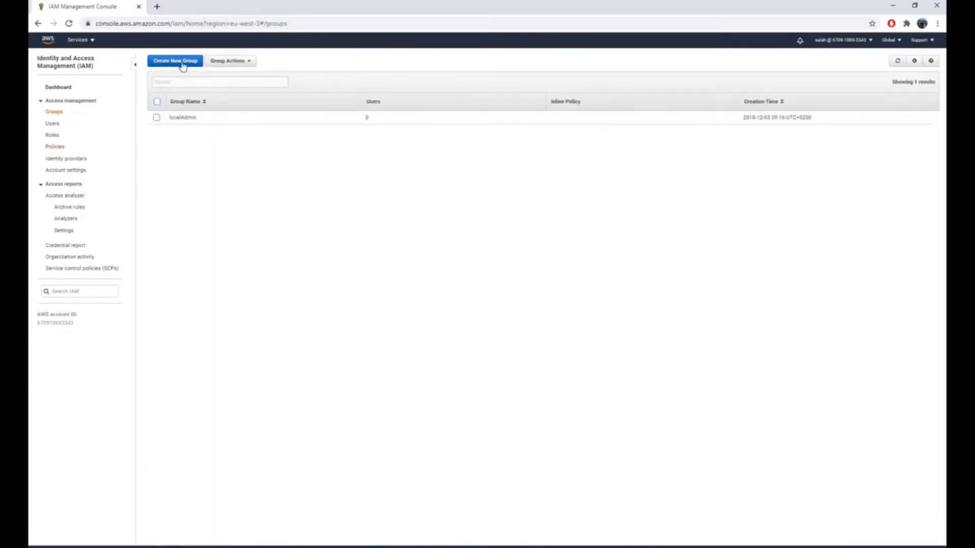
{"action": "left_click", "coordinate": [174, 60]}
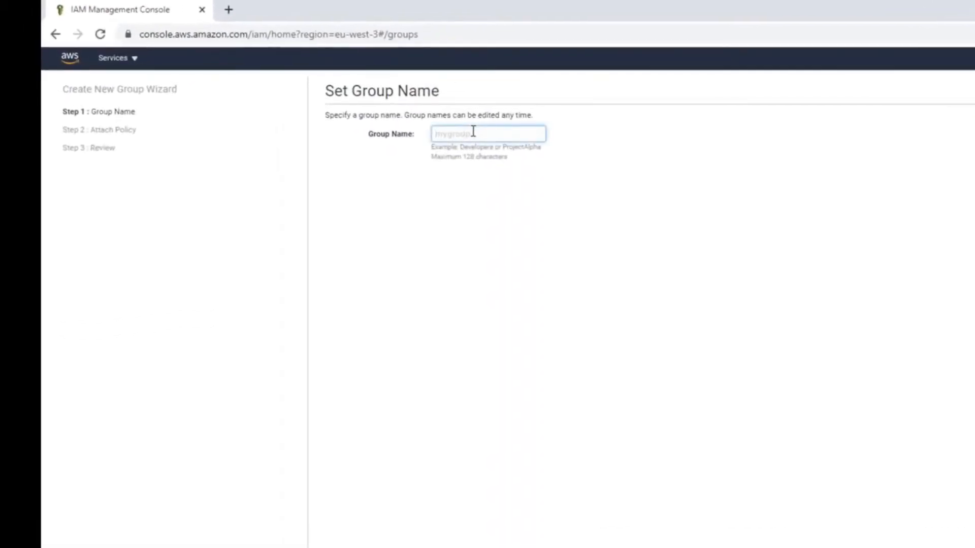
{"action": "type", "text": "Operator"}
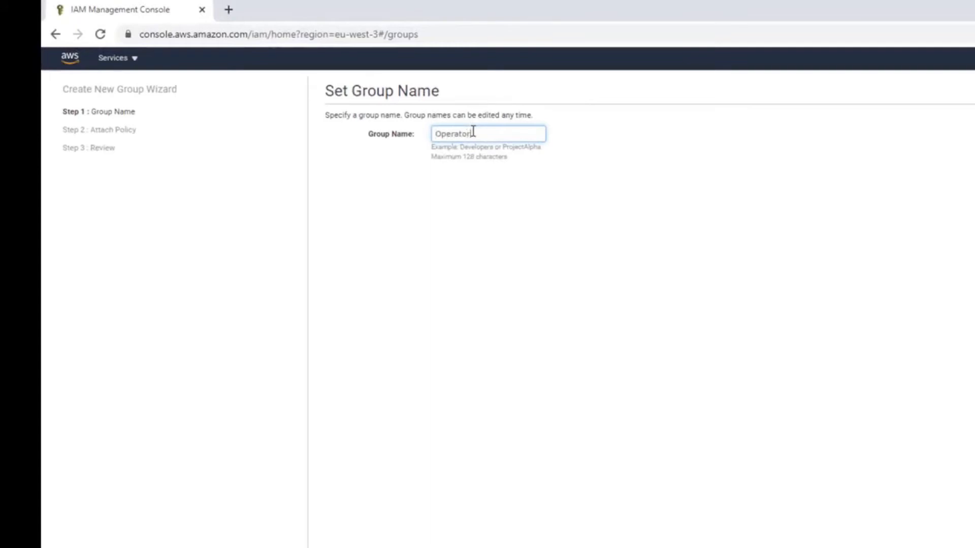
{"action": "type", "text": "s"}
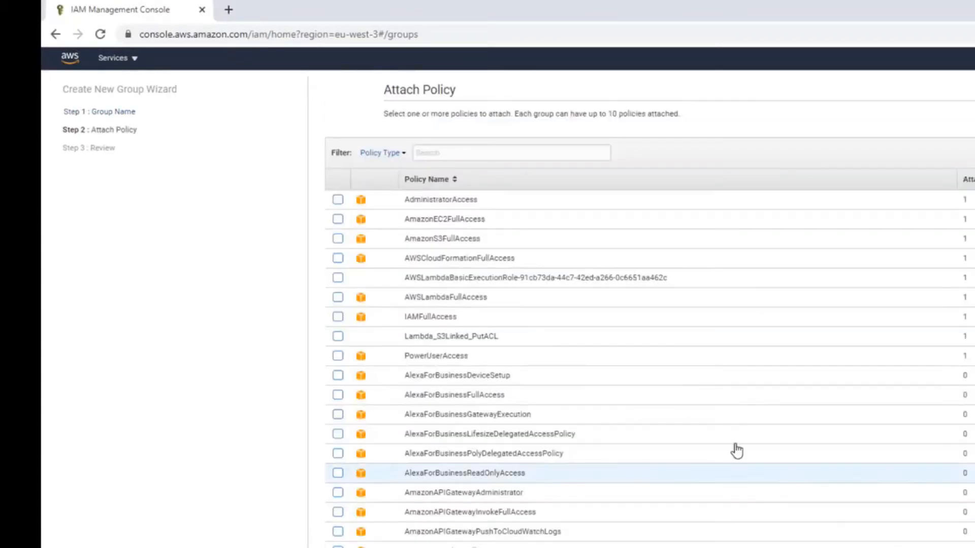
{"action": "type", "text": "ec2st"}
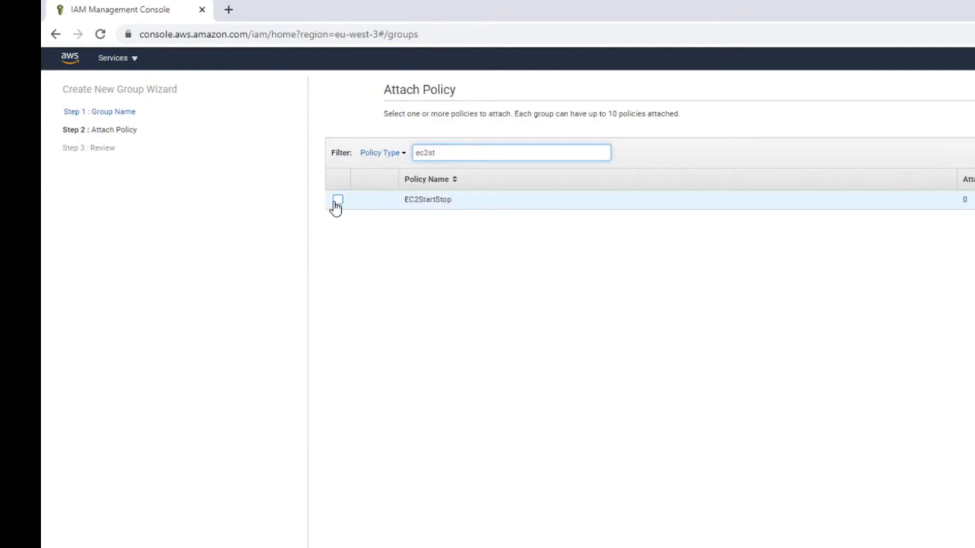
Attach the EC2StartStop policy and finish creating the Operators group.
{"action": "left_click", "coordinate": [338, 200]}
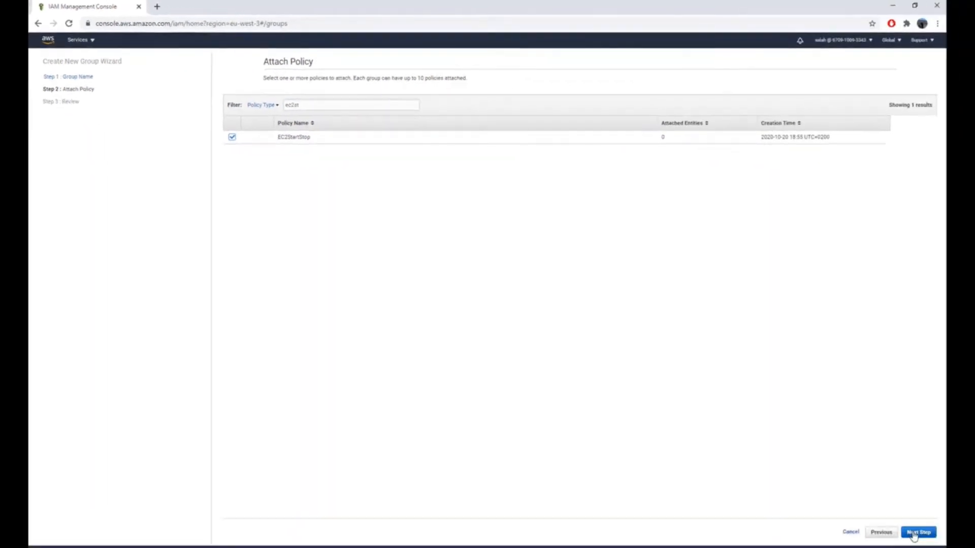
{"action": "left_click", "coordinate": [918, 532]}
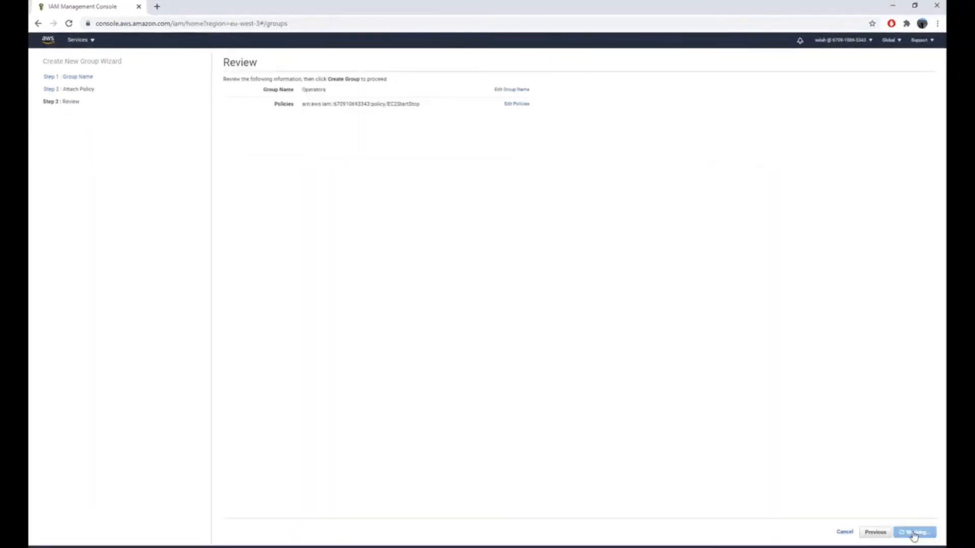
{"action": "left_click", "coordinate": [913, 531]}
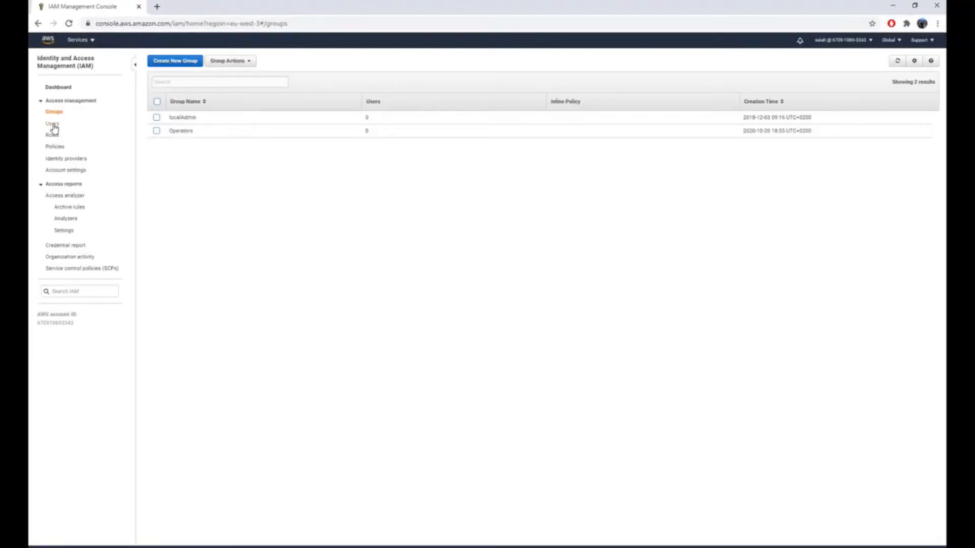
Add a new user Operator1 with AWS console sign-in access.
{"action": "left_click", "coordinate": [52, 124]}
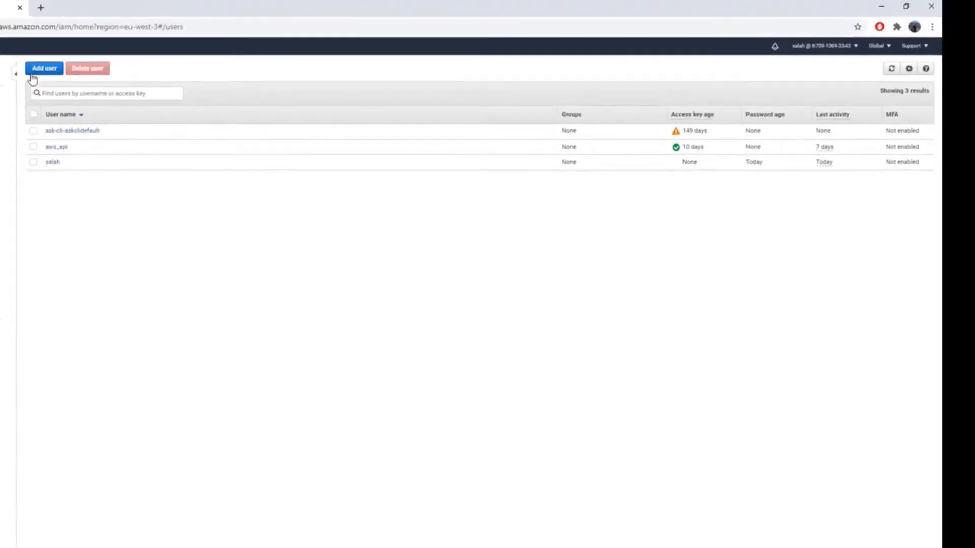
{"action": "left_click", "coordinate": [44, 68]}
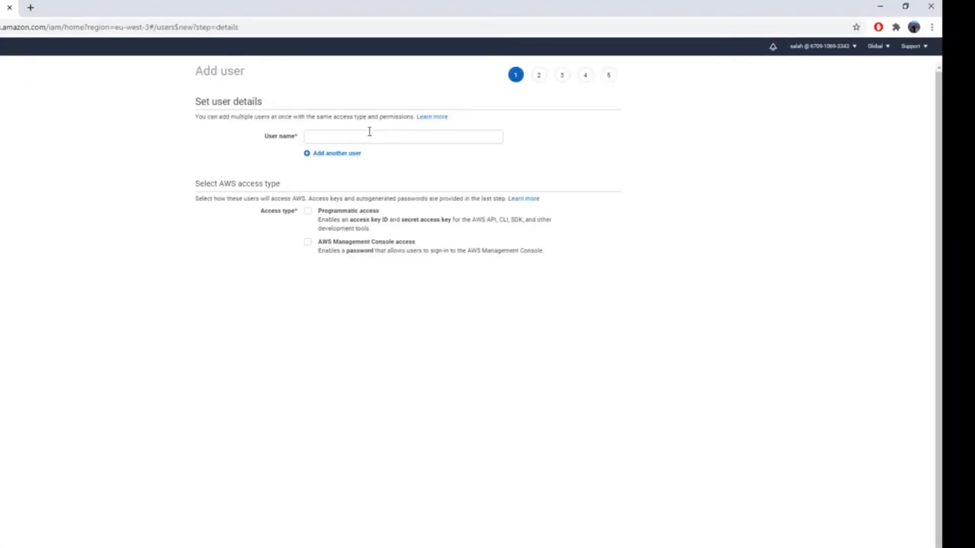
{"action": "type", "text": "Operator1"}
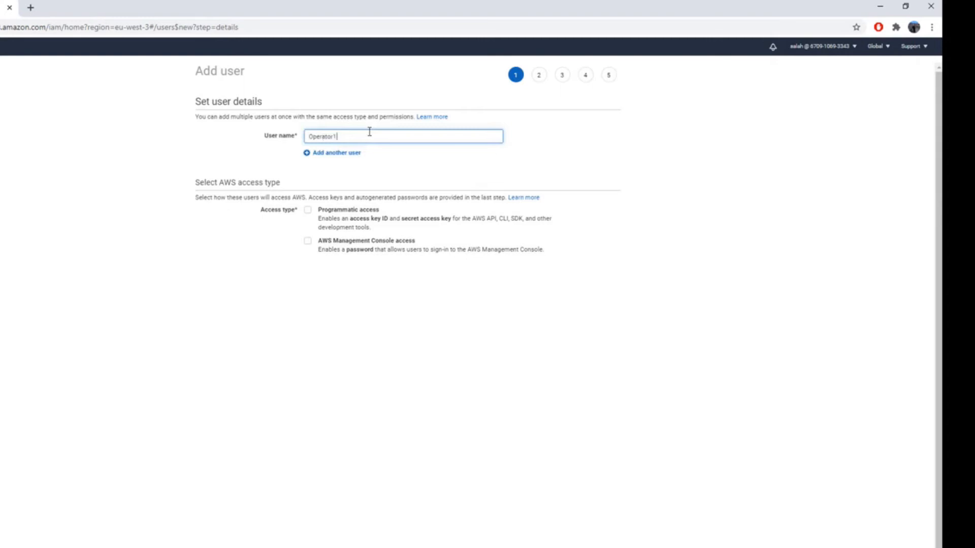
{"action": "left_click", "coordinate": [307, 242]}
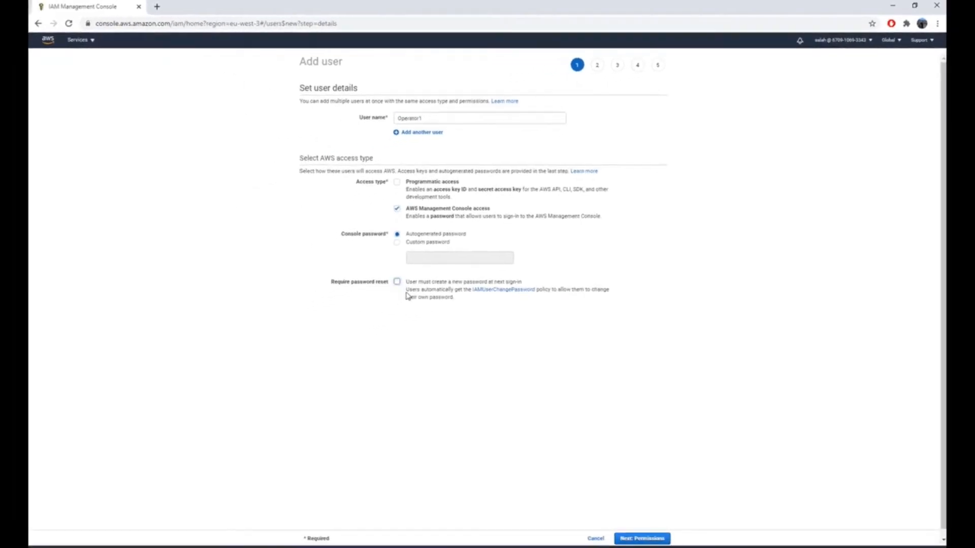
{"action": "left_click", "coordinate": [641, 538]}
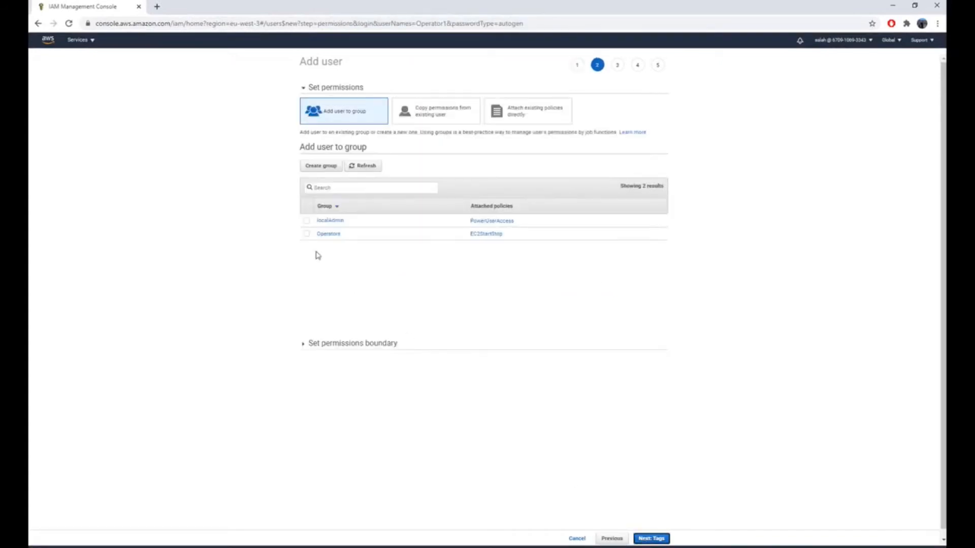
Put Operator1 in the Operators group and continue to review without adding tags.
{"action": "left_click", "coordinate": [305, 234]}
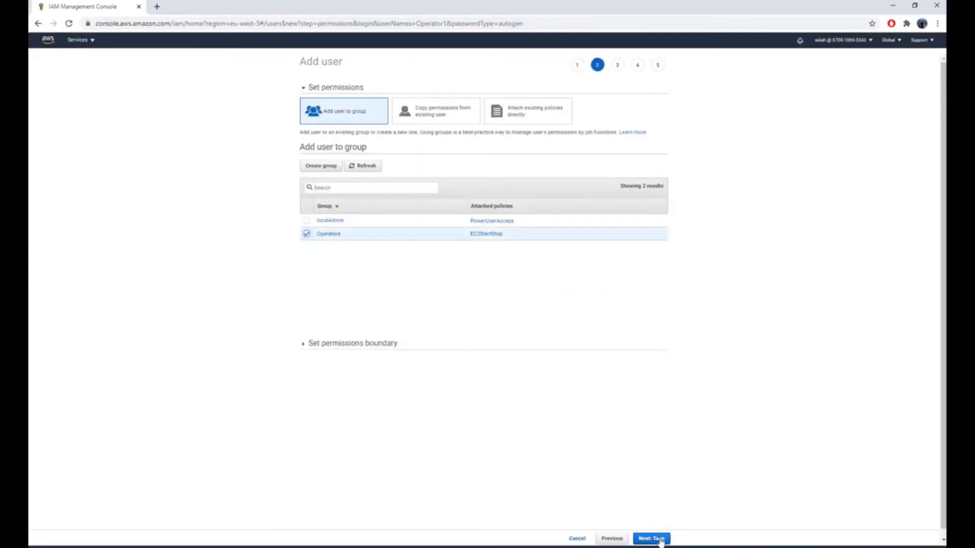
{"action": "left_click", "coordinate": [650, 538]}
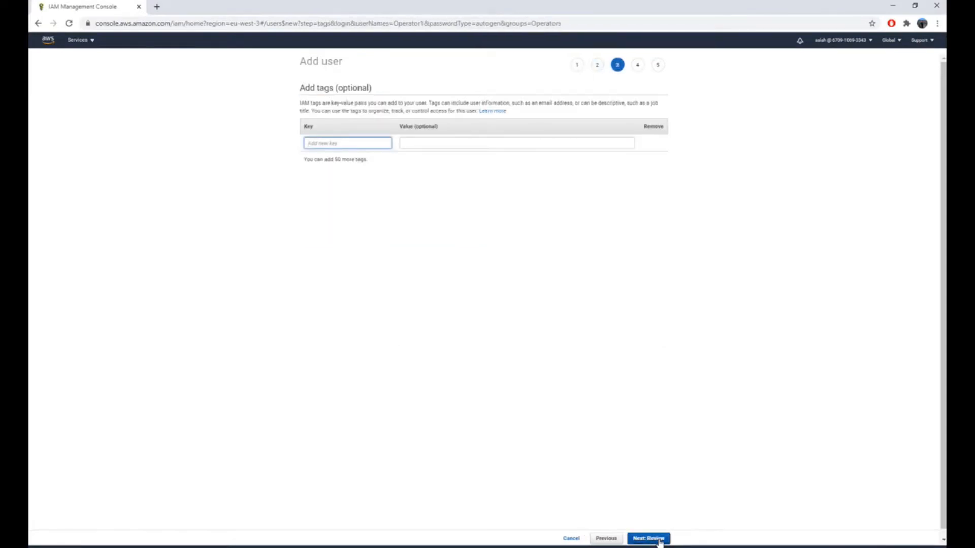
{"action": "left_click", "coordinate": [647, 538]}
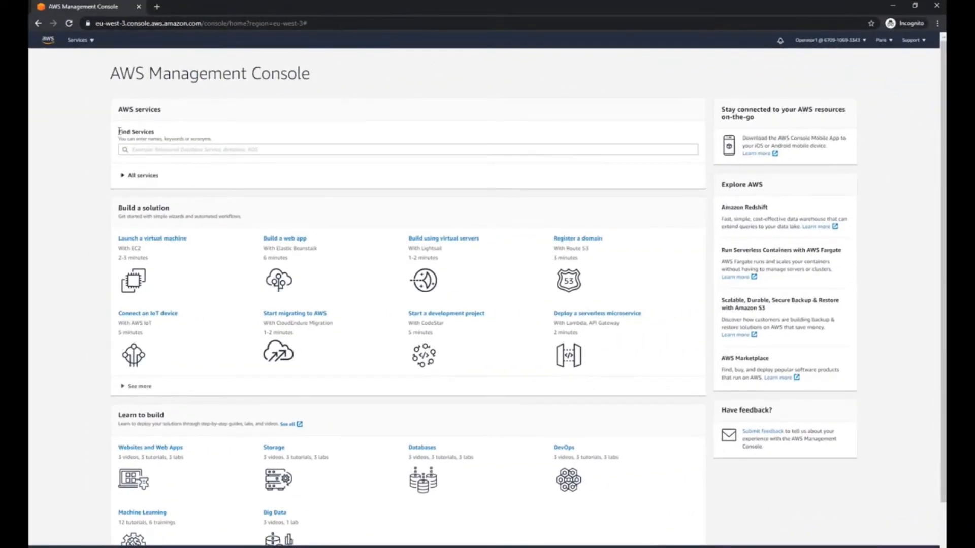
As Operator1, go to EC2 and view the Instances list, which shows none.
{"action": "left_click", "coordinate": [77, 40]}
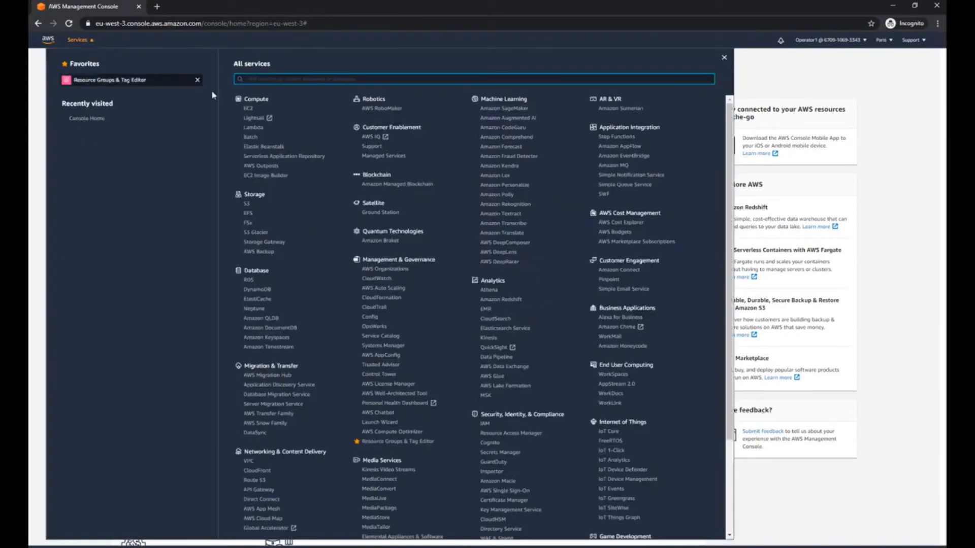
{"action": "left_click", "coordinate": [248, 109]}
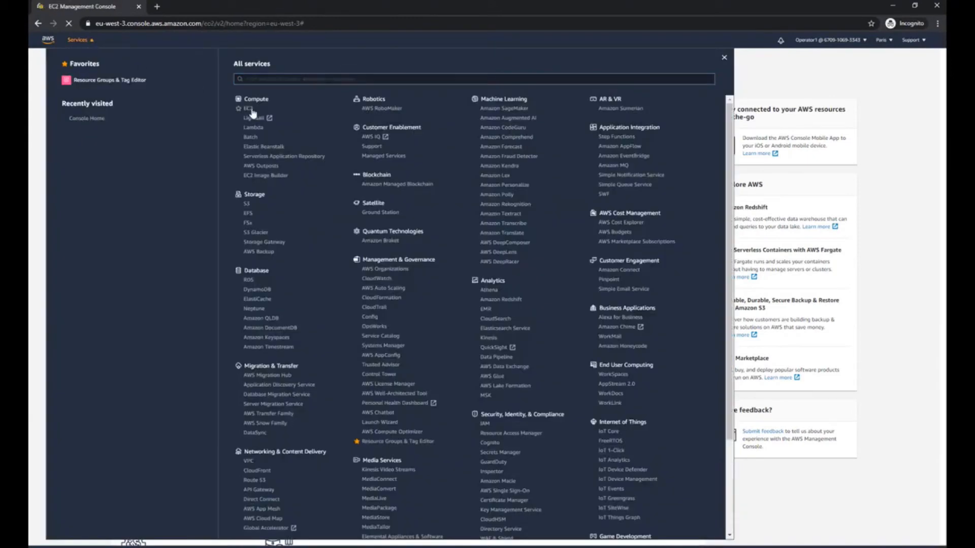
{"action": "left_click", "coordinate": [249, 107]}
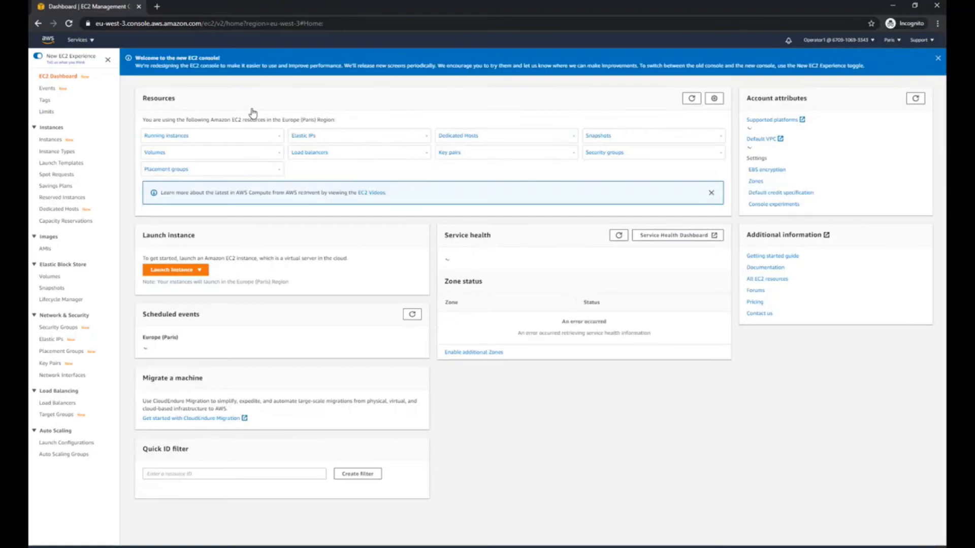
{"action": "left_click", "coordinate": [51, 140]}
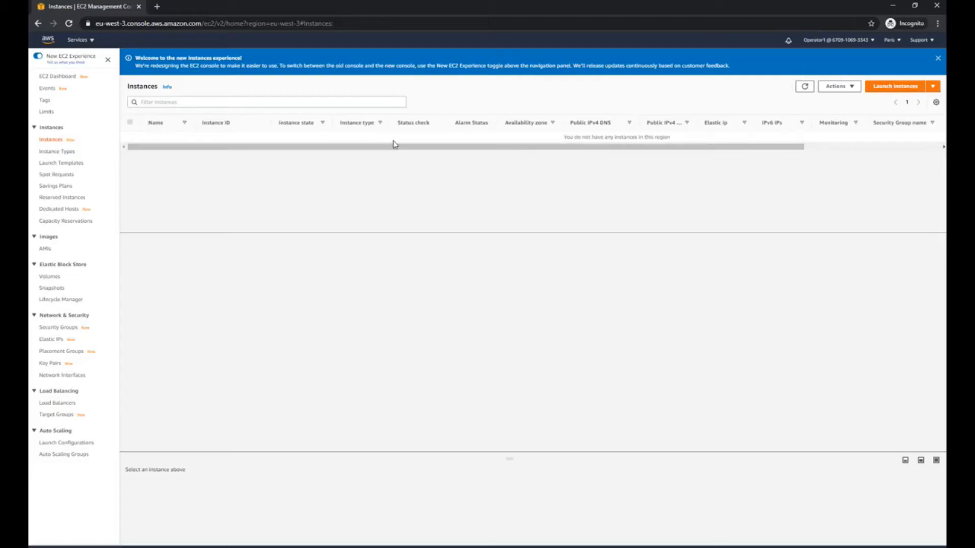
{"action": "mouse_move", "coordinate": [384, 423]}
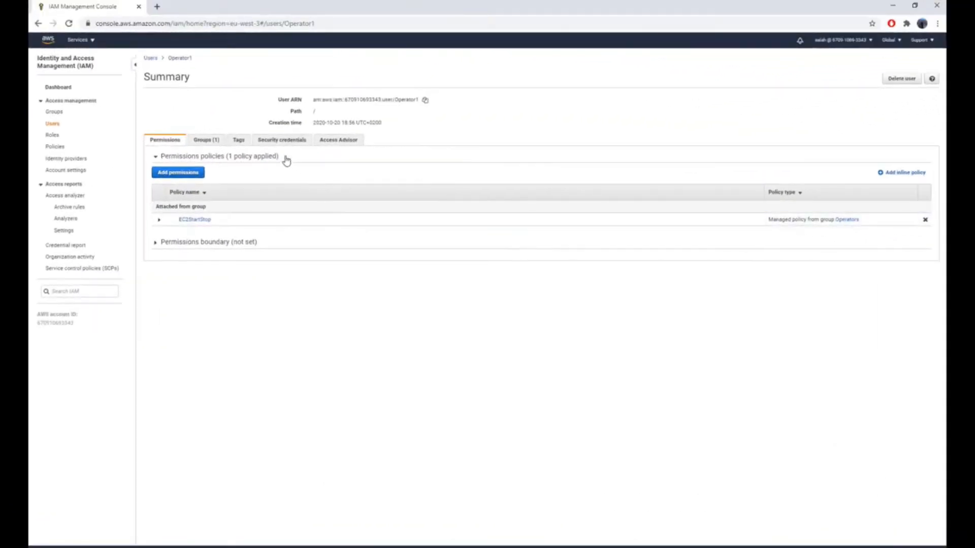
Add the tag Operator=true to user Operator1 and save it.
{"action": "left_click", "coordinate": [238, 139]}
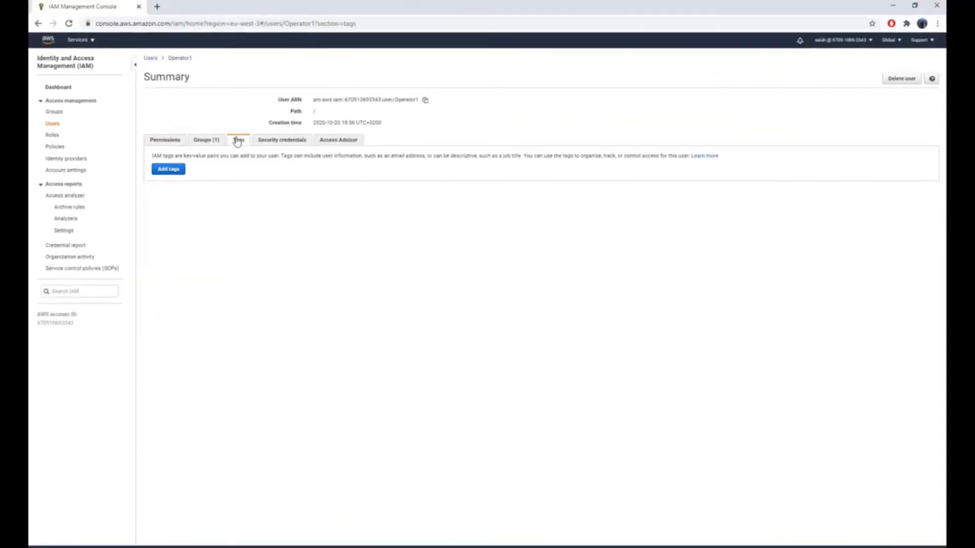
{"action": "left_click", "coordinate": [168, 168]}
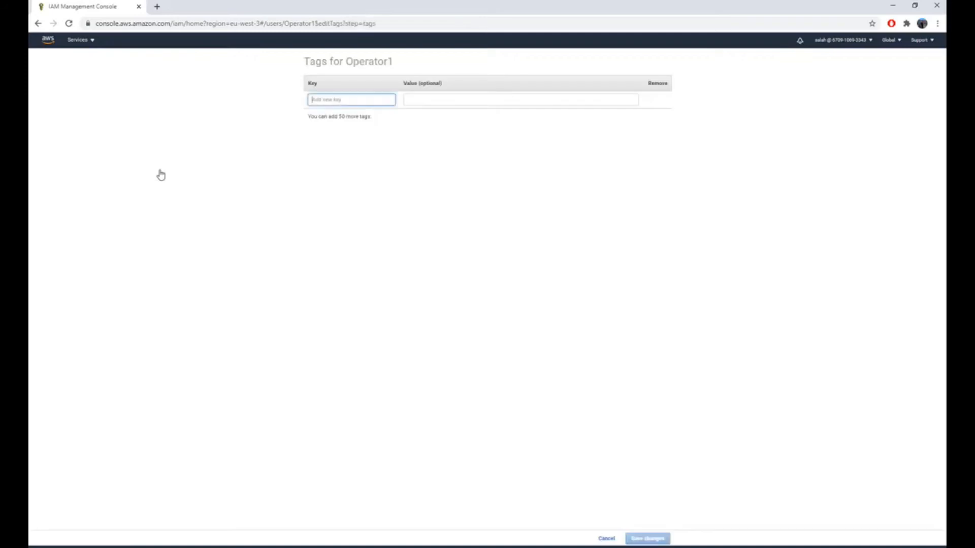
{"action": "type", "text": "Op"}
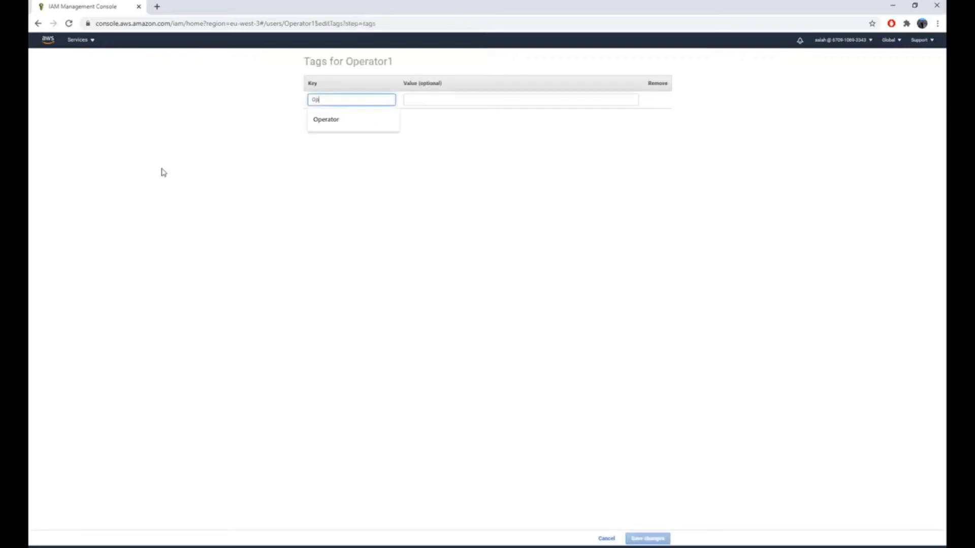
{"action": "left_click", "coordinate": [326, 120]}
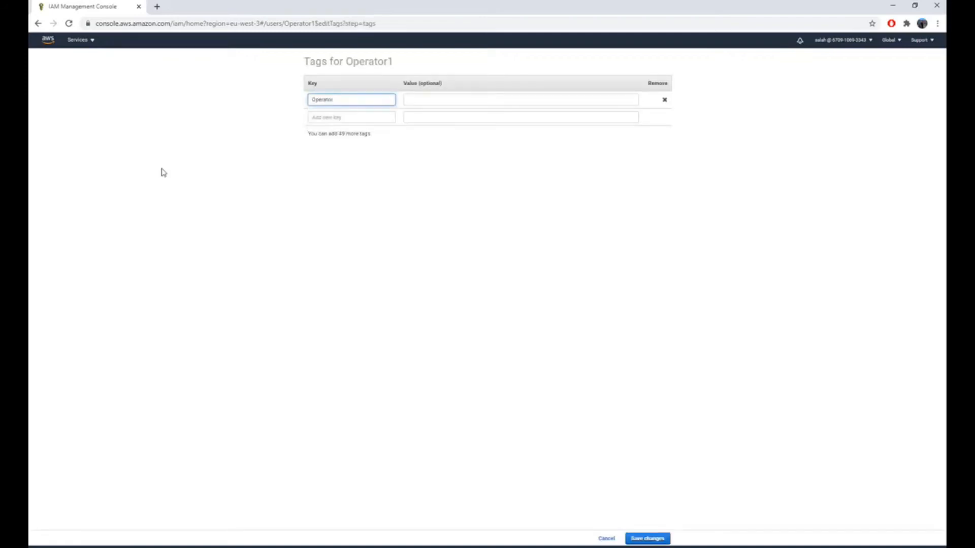
{"action": "type", "text": "true"}
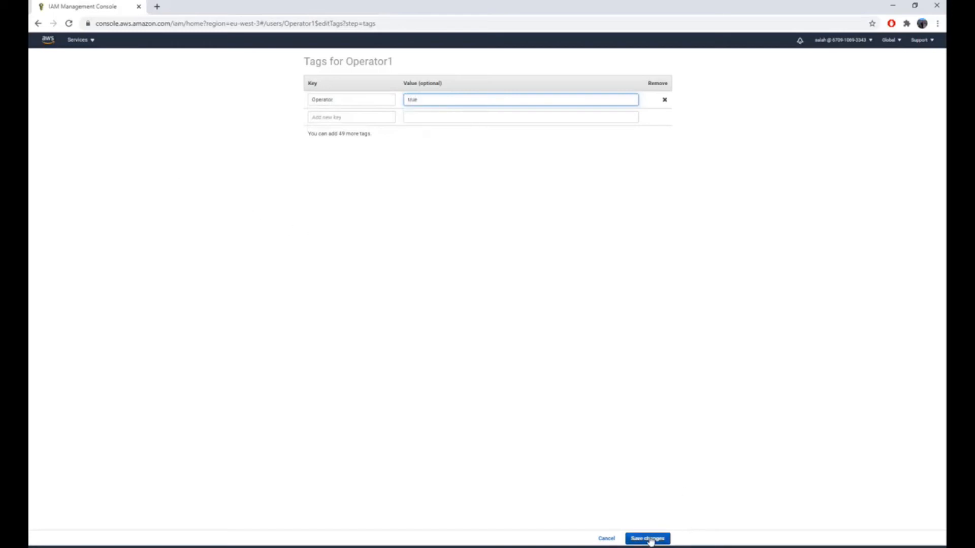
{"action": "left_click", "coordinate": [647, 539]}
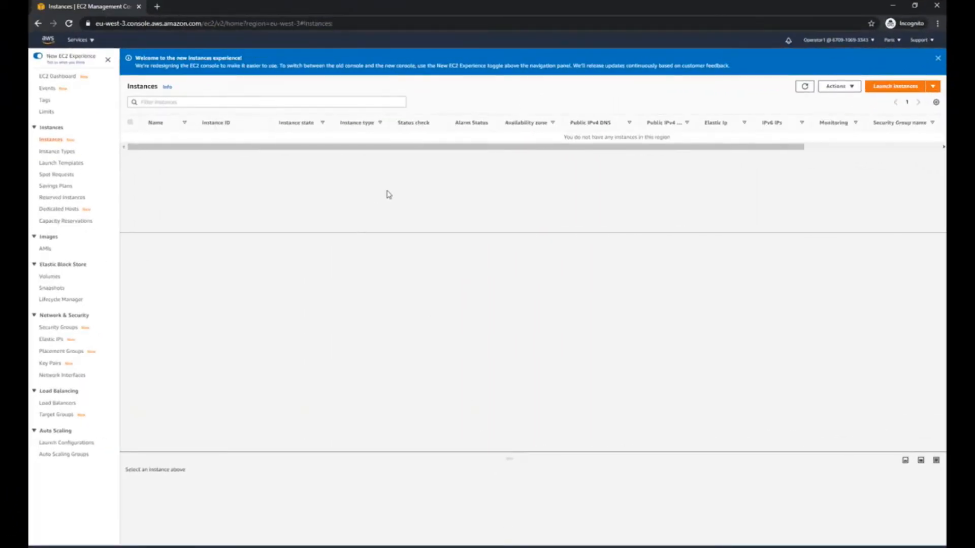
Refresh the Instances list to reveal the running t2.micro and dismiss the warning banners.
{"action": "left_click", "coordinate": [69, 23]}
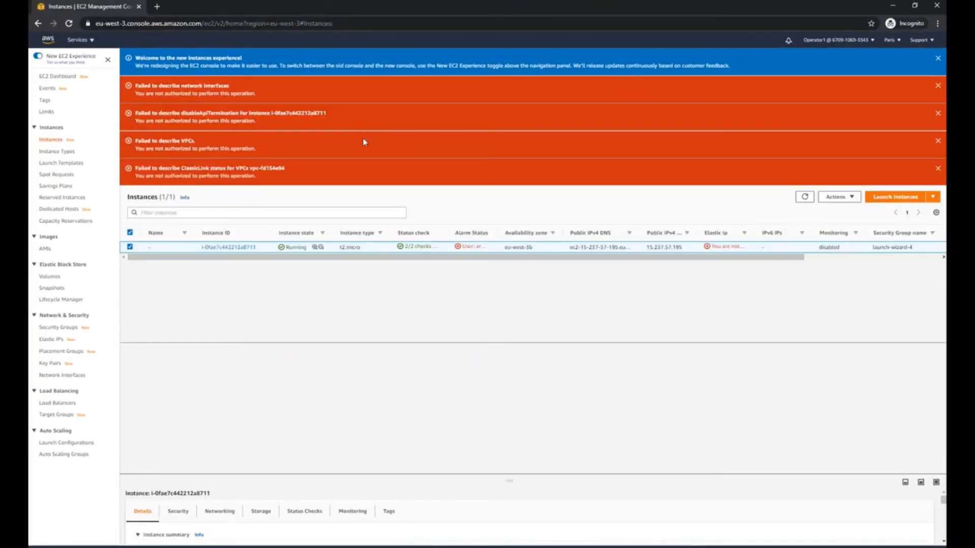
{"action": "mouse_move", "coordinate": [311, 165]}
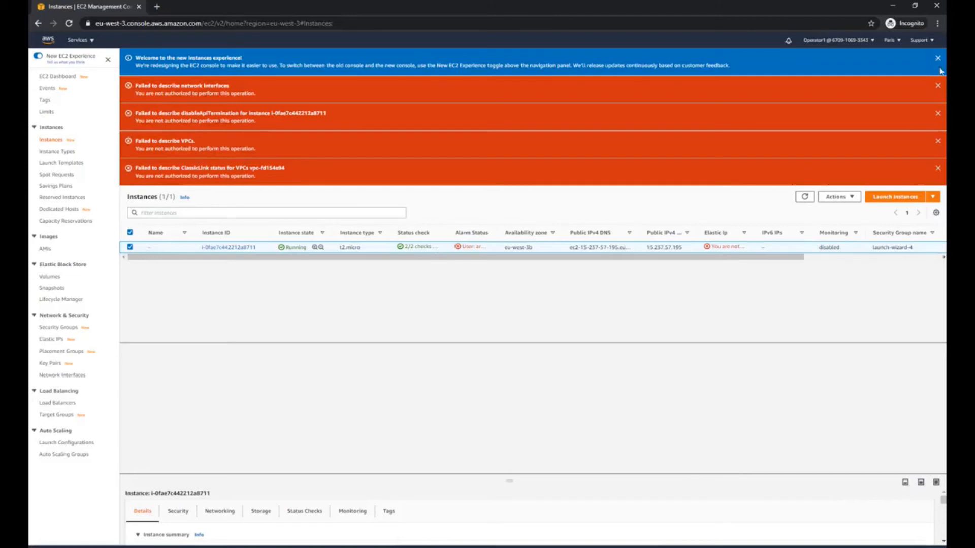
{"action": "left_click", "coordinate": [938, 86]}
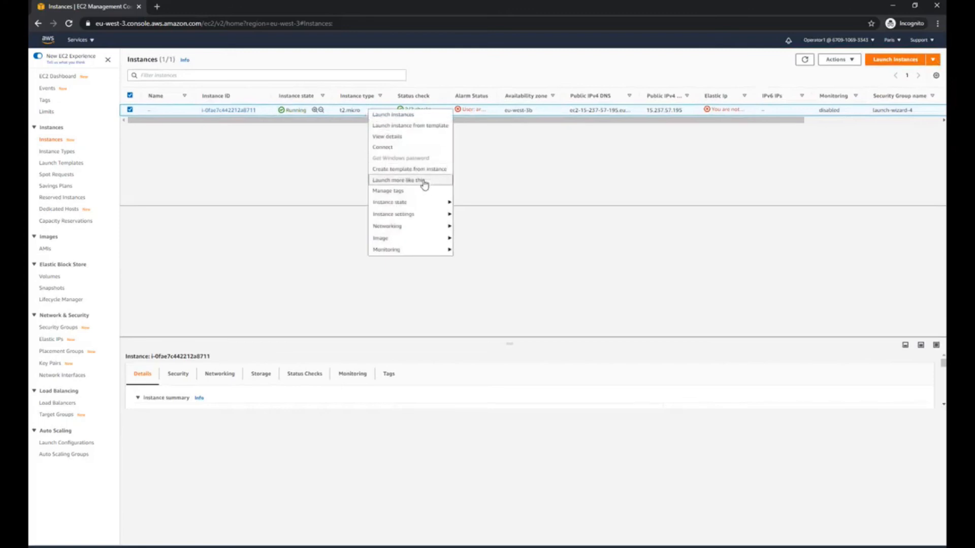
{"action": "mouse_move", "coordinate": [390, 202]}
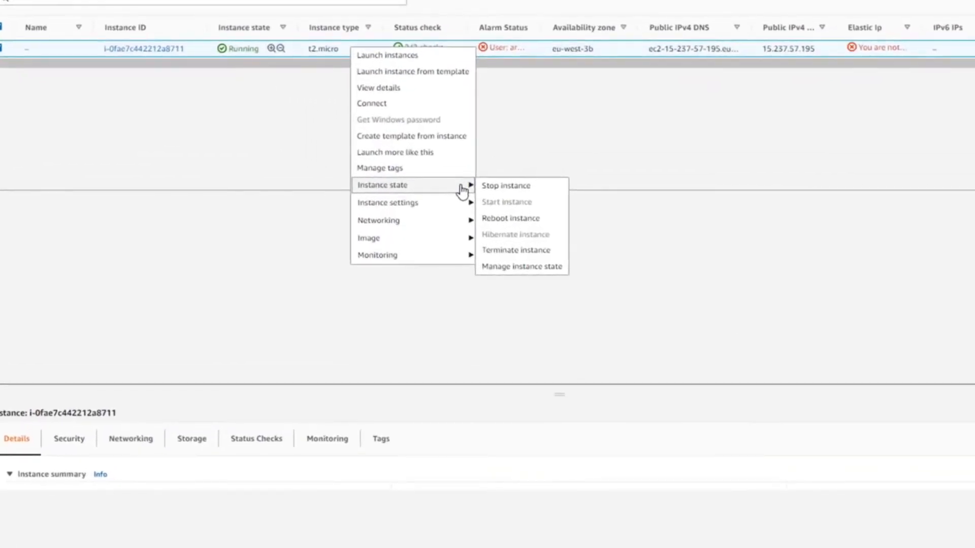
Attempt to terminate the running instance, which fails as not authorized, then reopen its actions menu.
{"action": "left_click", "coordinate": [516, 250]}
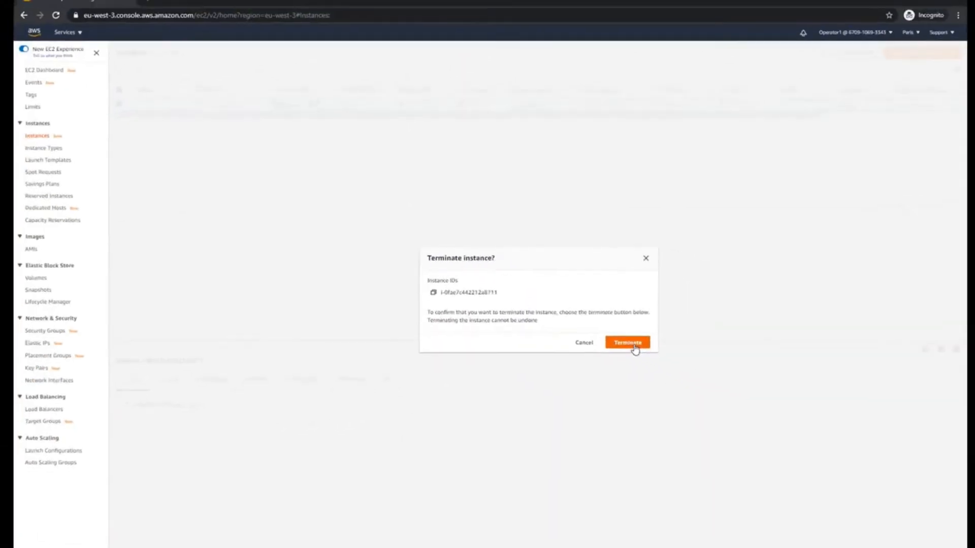
{"action": "left_click", "coordinate": [626, 342]}
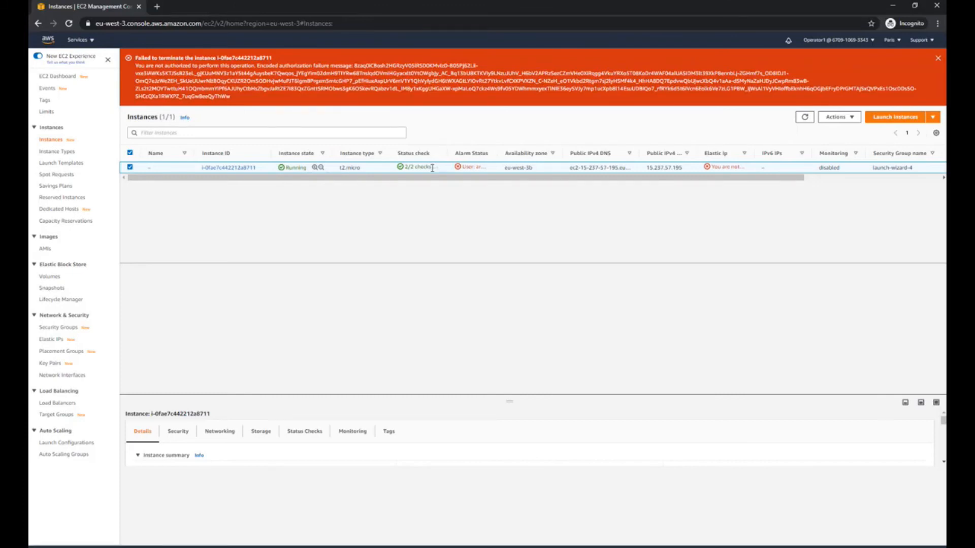
{"action": "right_click", "coordinate": [432, 168]}
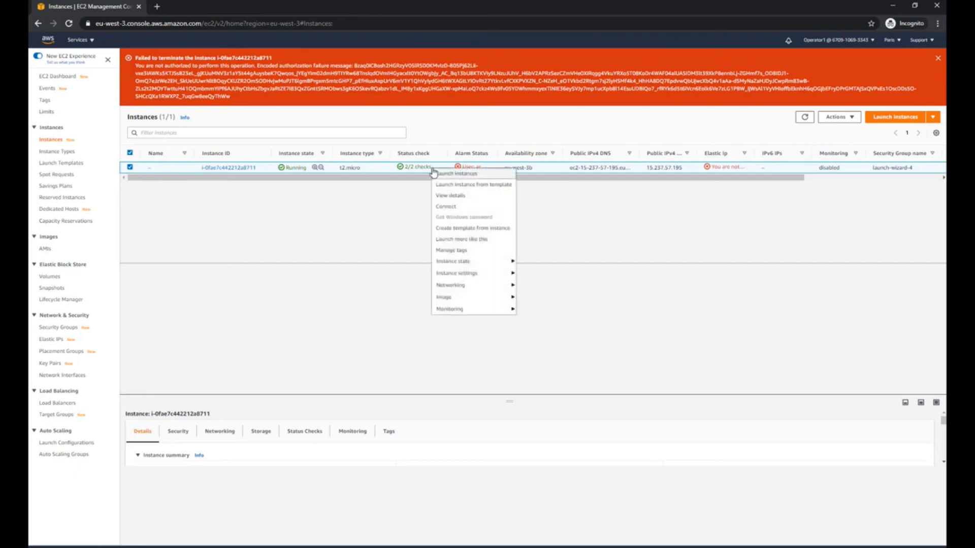